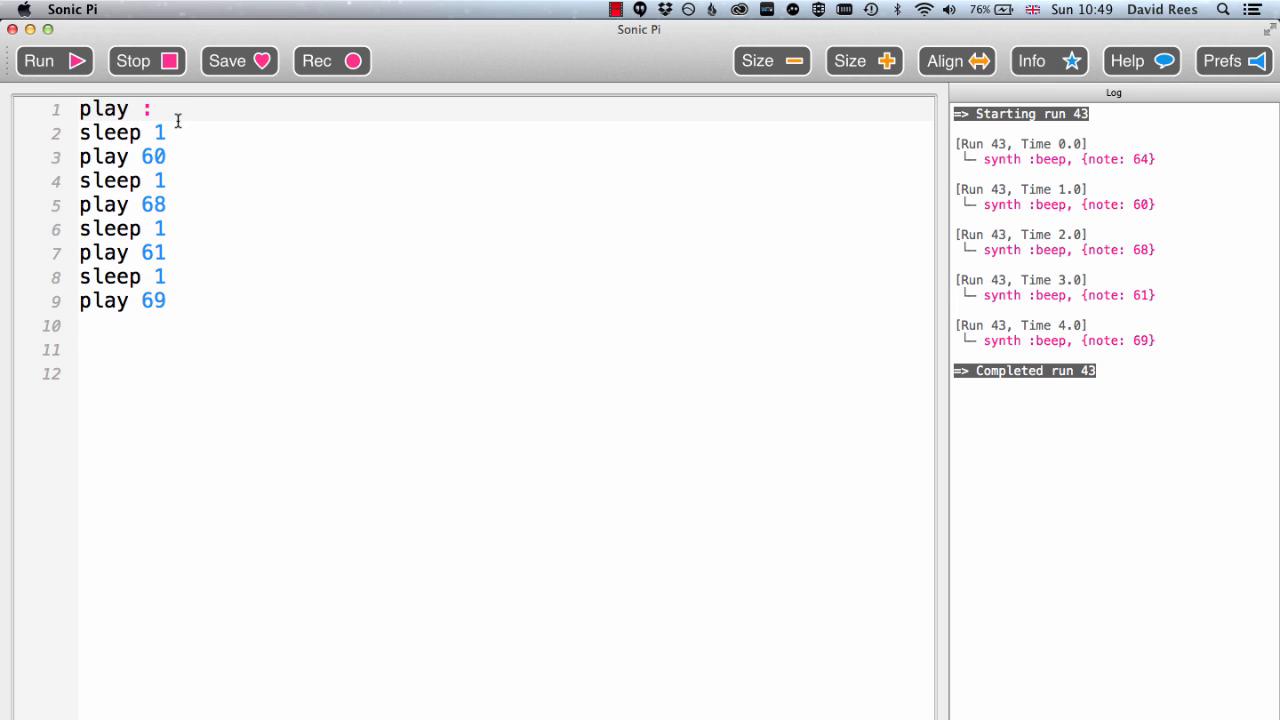
# Step: Rewrite the first note 64 as the name :e4 and move to the line playing 60
pyautogui.write('e')
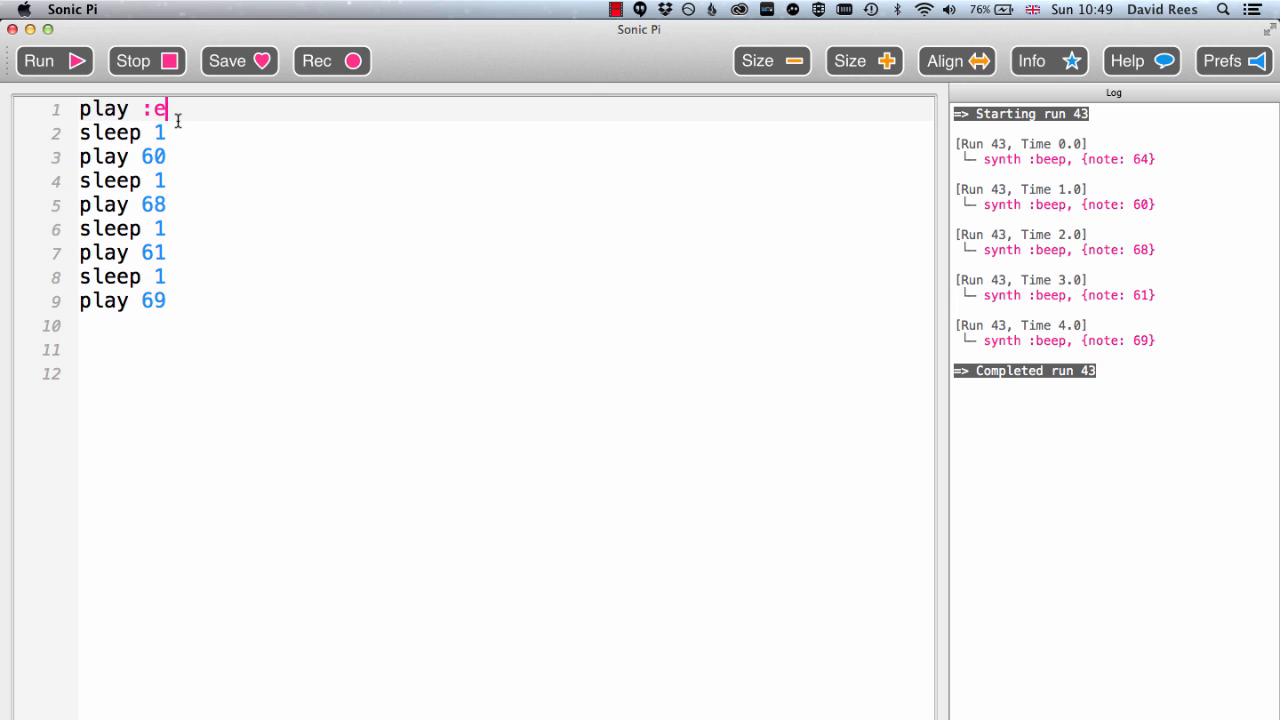
pyautogui.write('4')
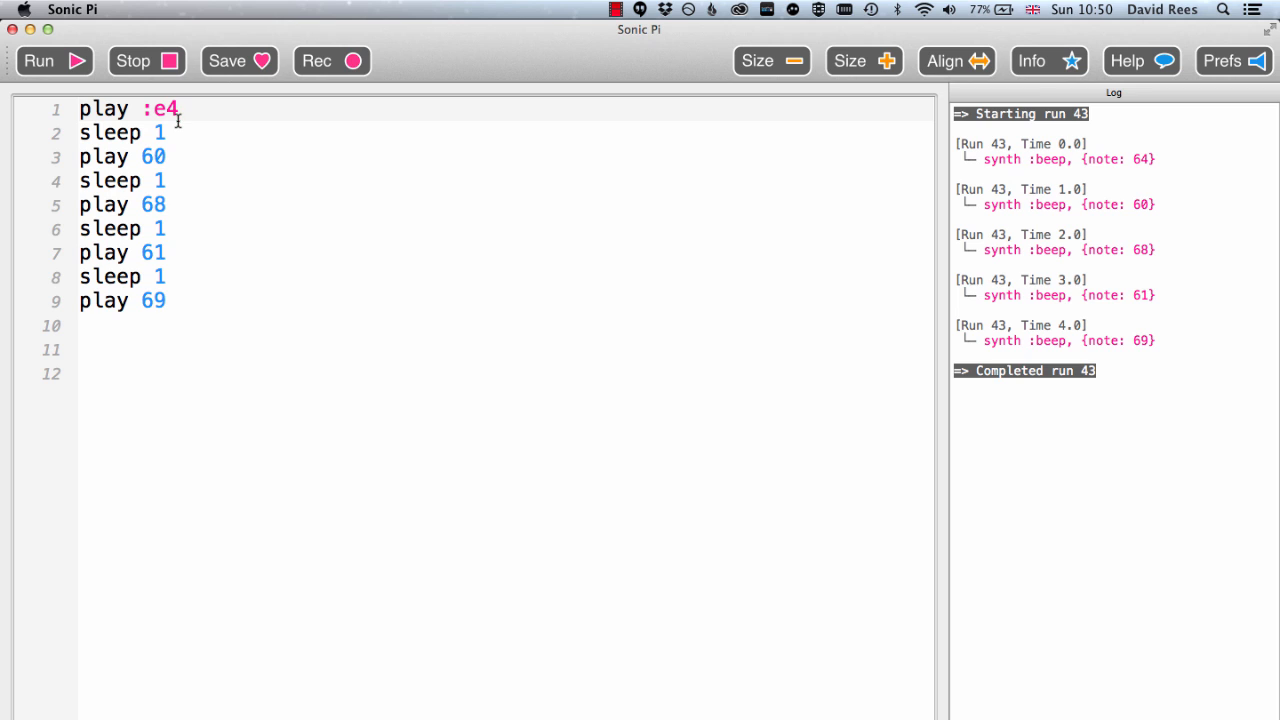
pyautogui.click(168, 156)
pyautogui.write(':')
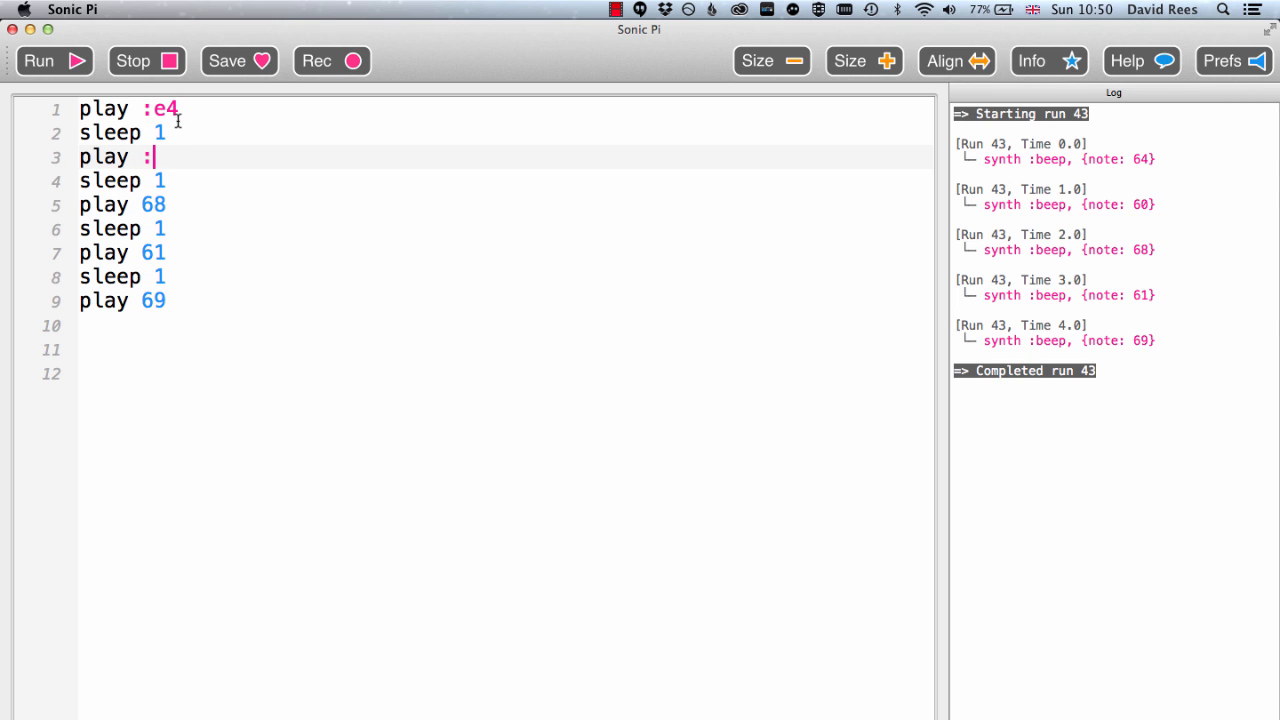
# Step: Complete the second note as :c4 in place of 60
pyautogui.write('c')
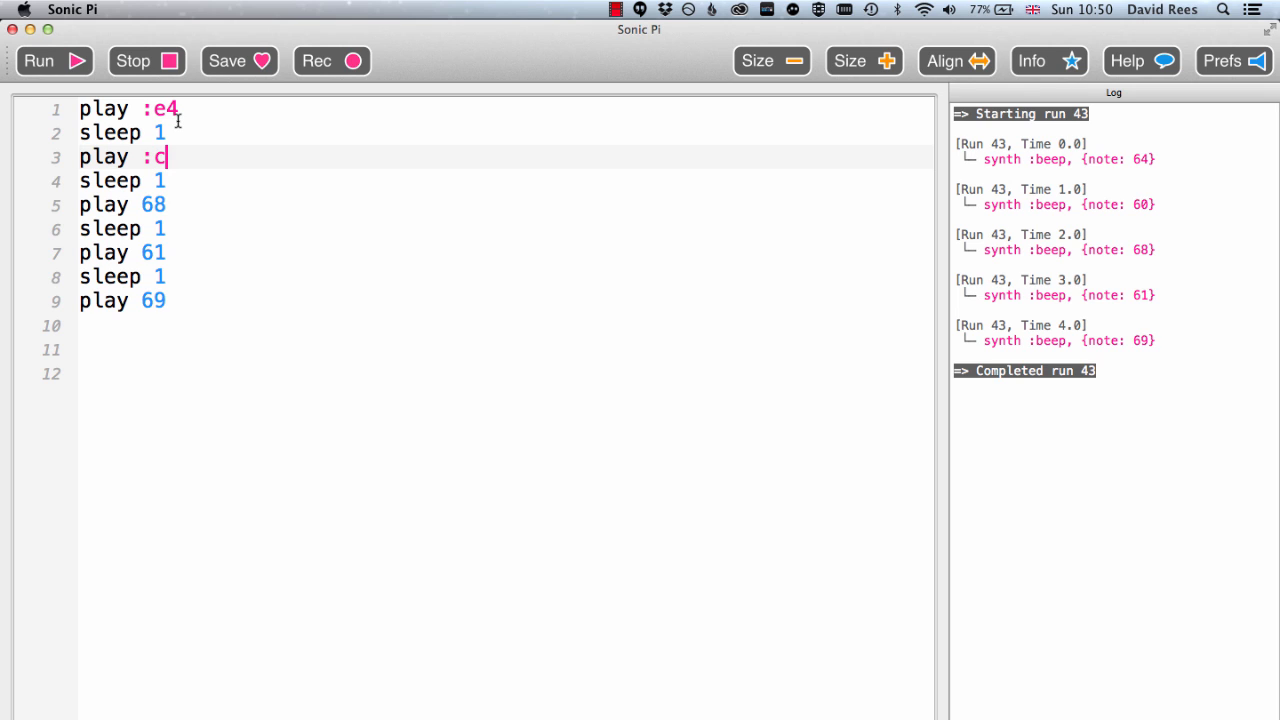
pyautogui.write('4')
pyautogui.click(508, 204)
pyautogui.write(':')
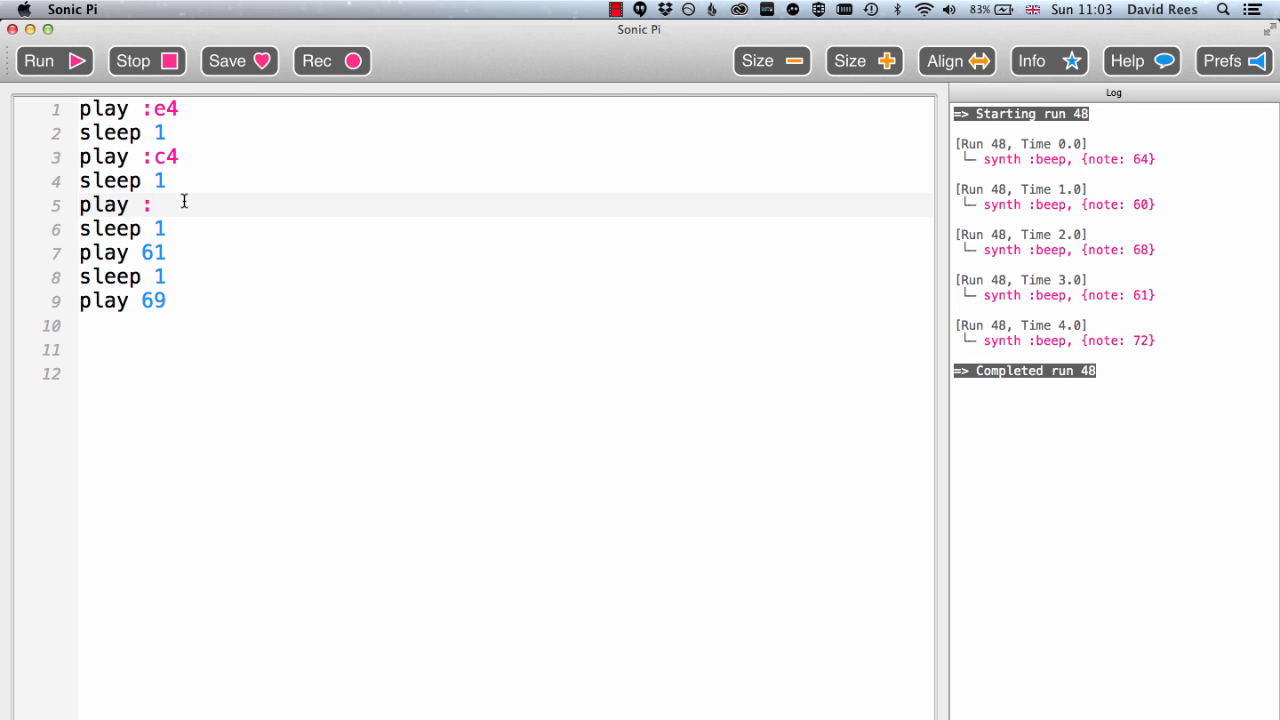
# Step: Write the third note as :gs4, then change it to the flat spelling :ab4
pyautogui.write('gs')
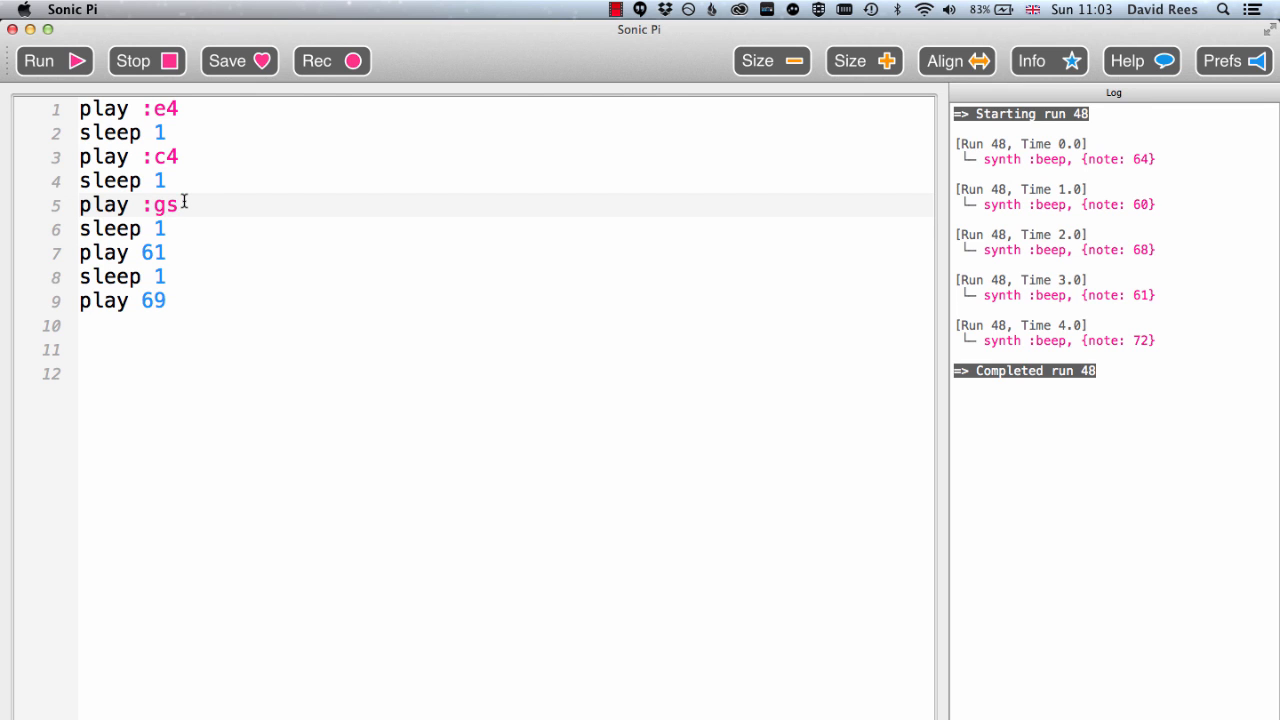
pyautogui.write('4')
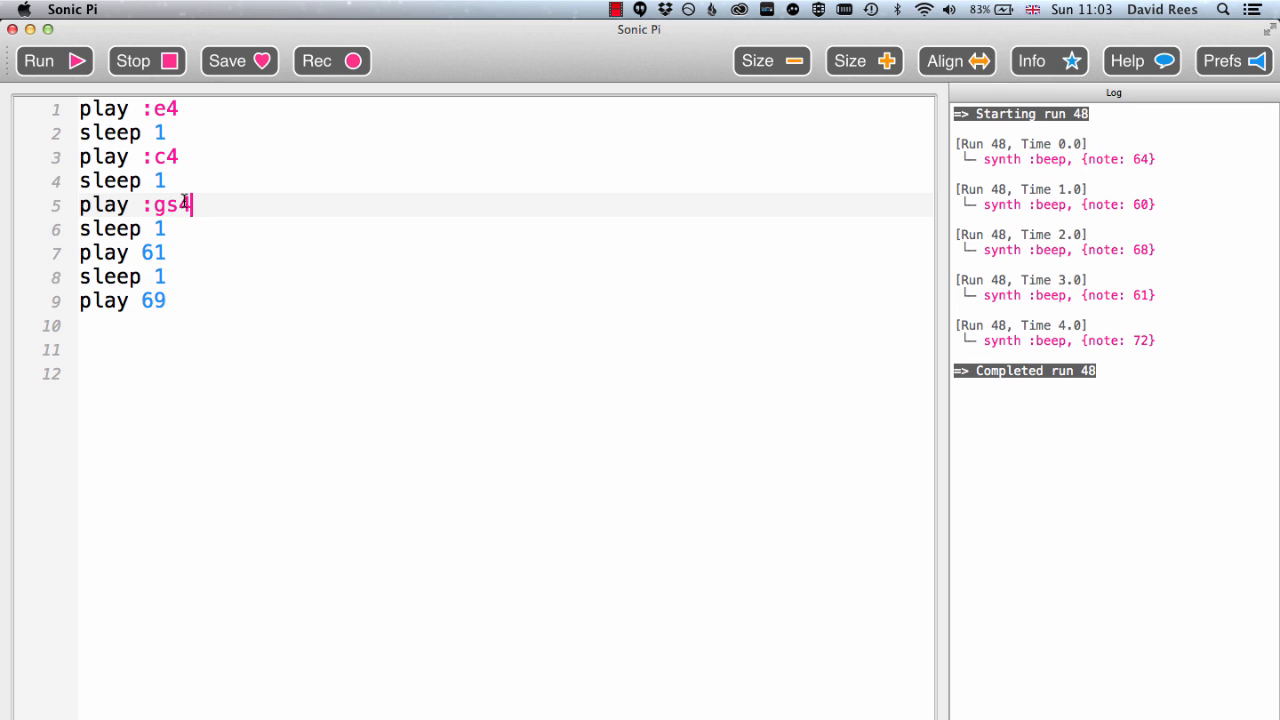
pyautogui.press('Backspace')
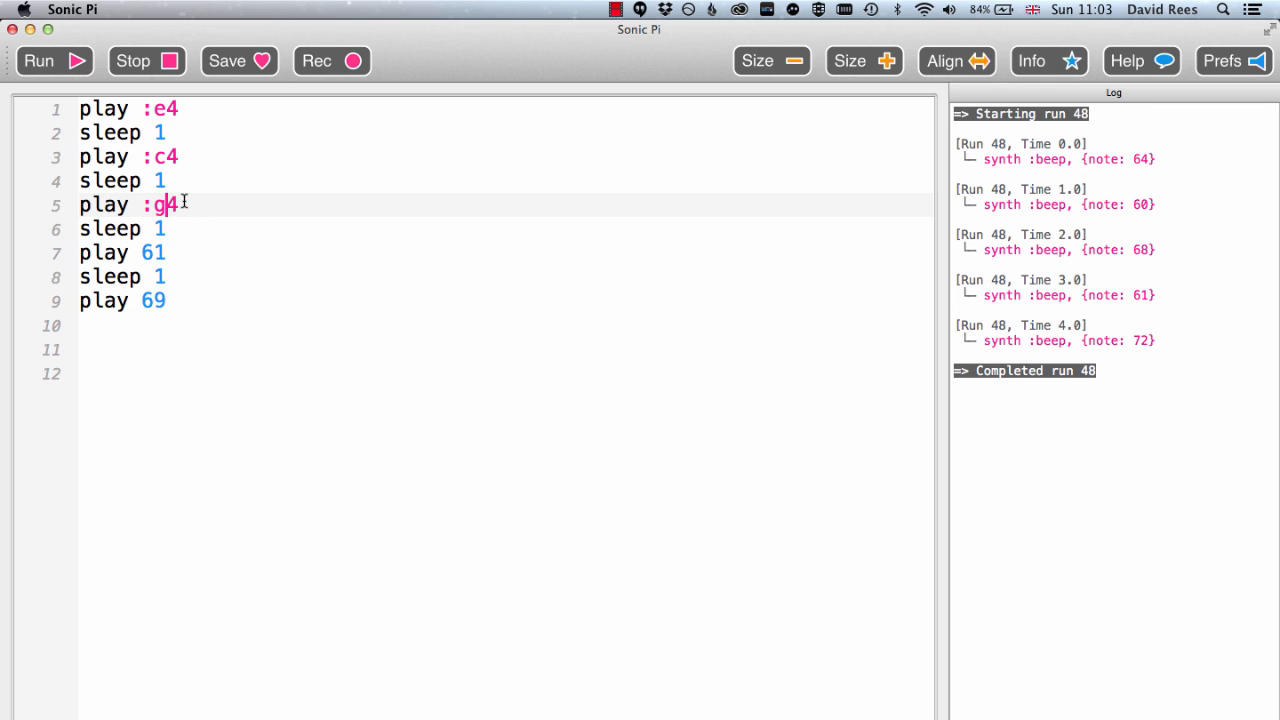
pyautogui.press('Backspace')
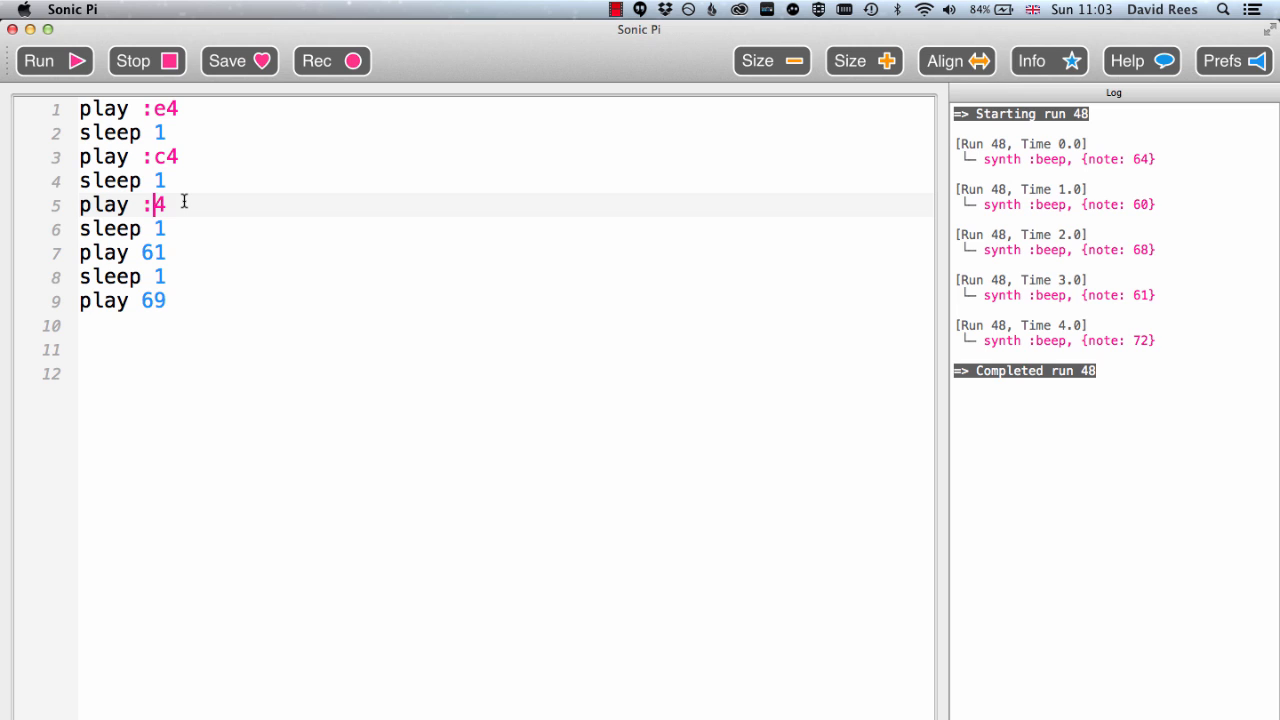
pyautogui.write('ab')
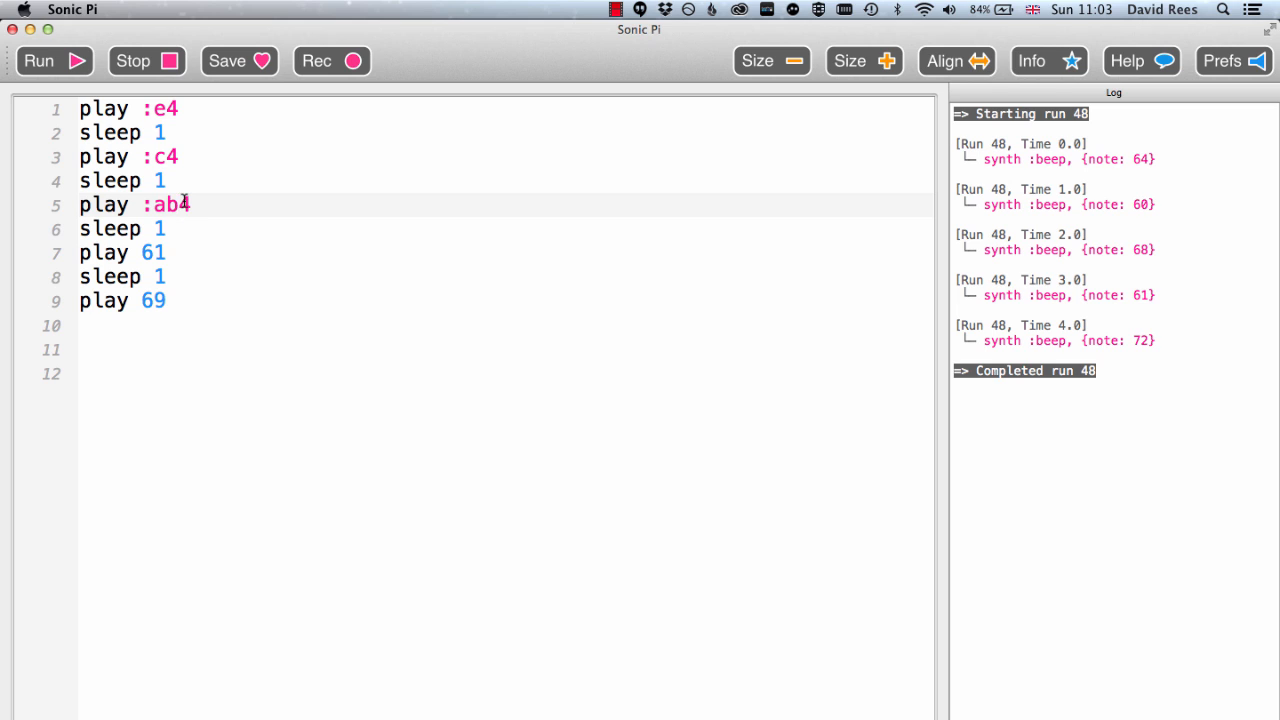
# Step: Clear the number 61 on the fourth play line, leaving play :
pyautogui.click(170, 252)
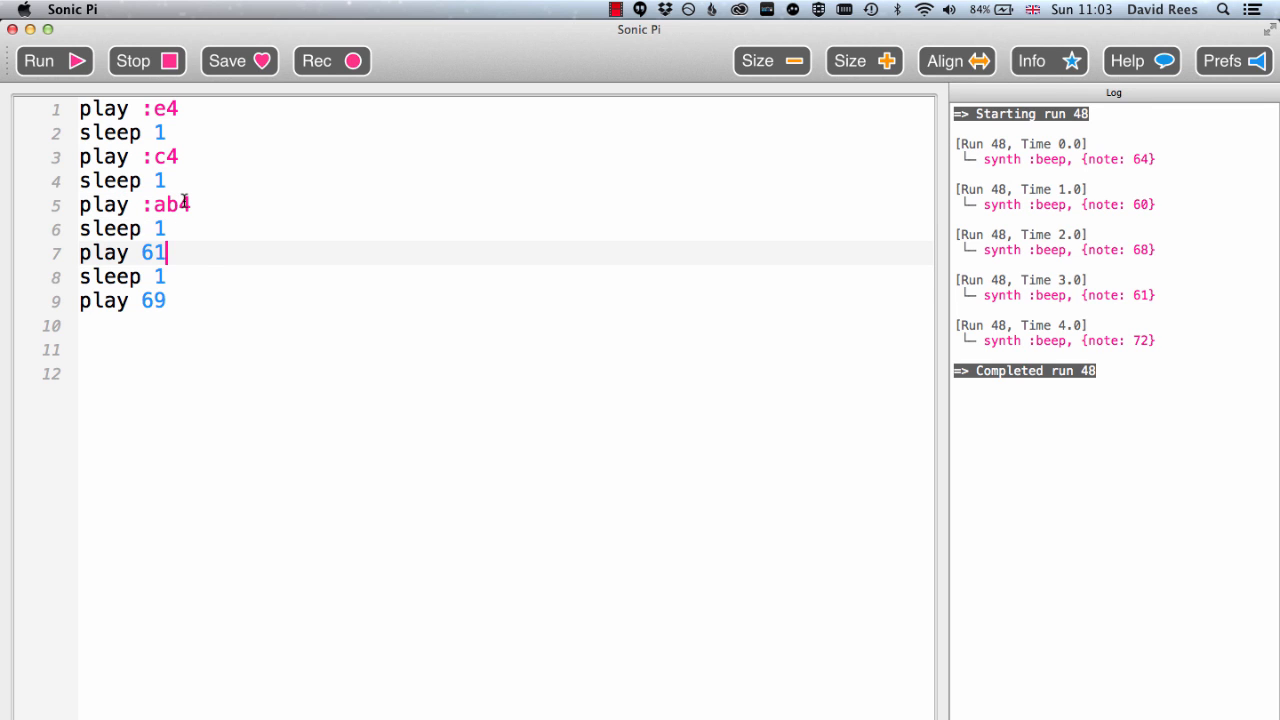
pyautogui.press('Backspace')
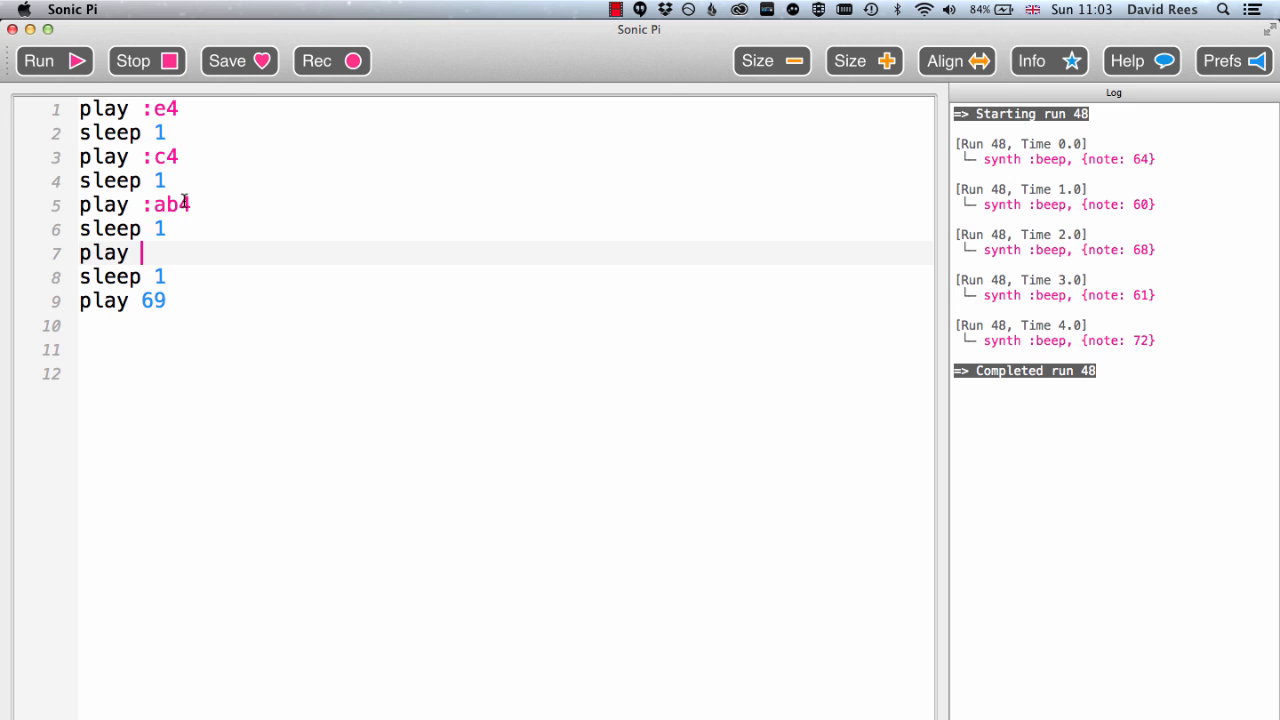
# Step: Write the fourth note as :cs4, then respell it as :db4
pyautogui.write(':c')
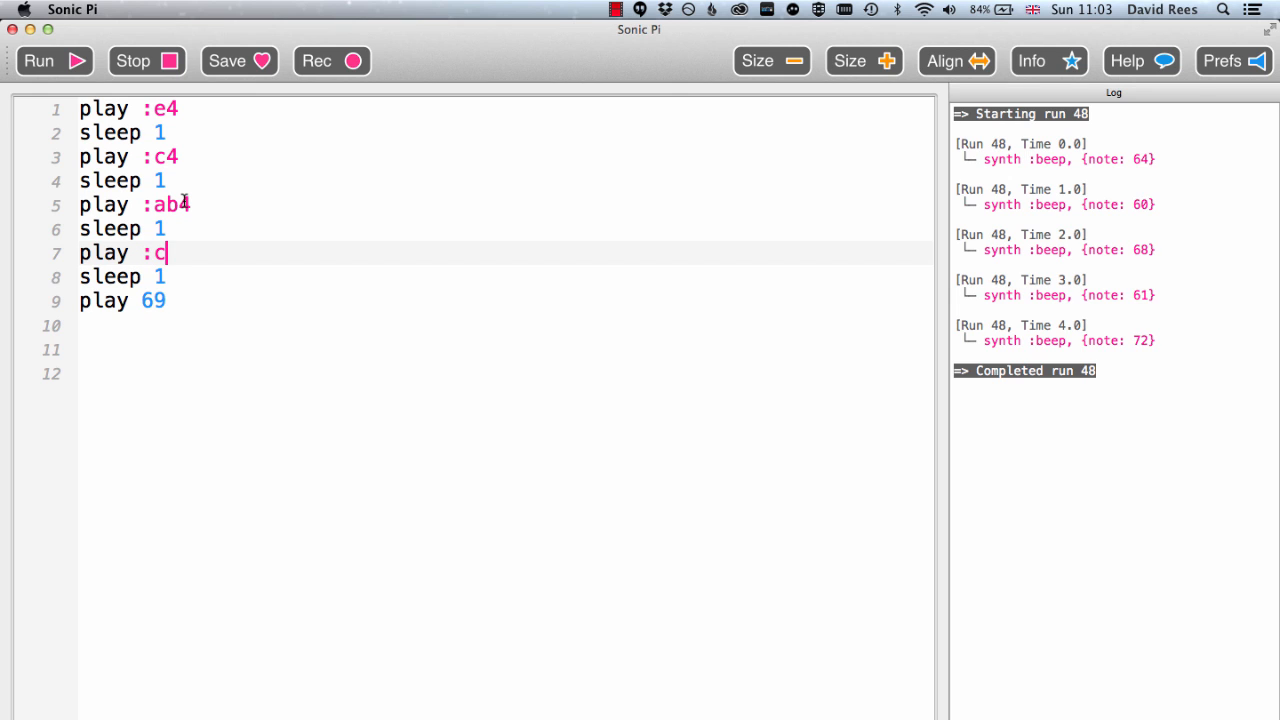
pyautogui.write('s4')
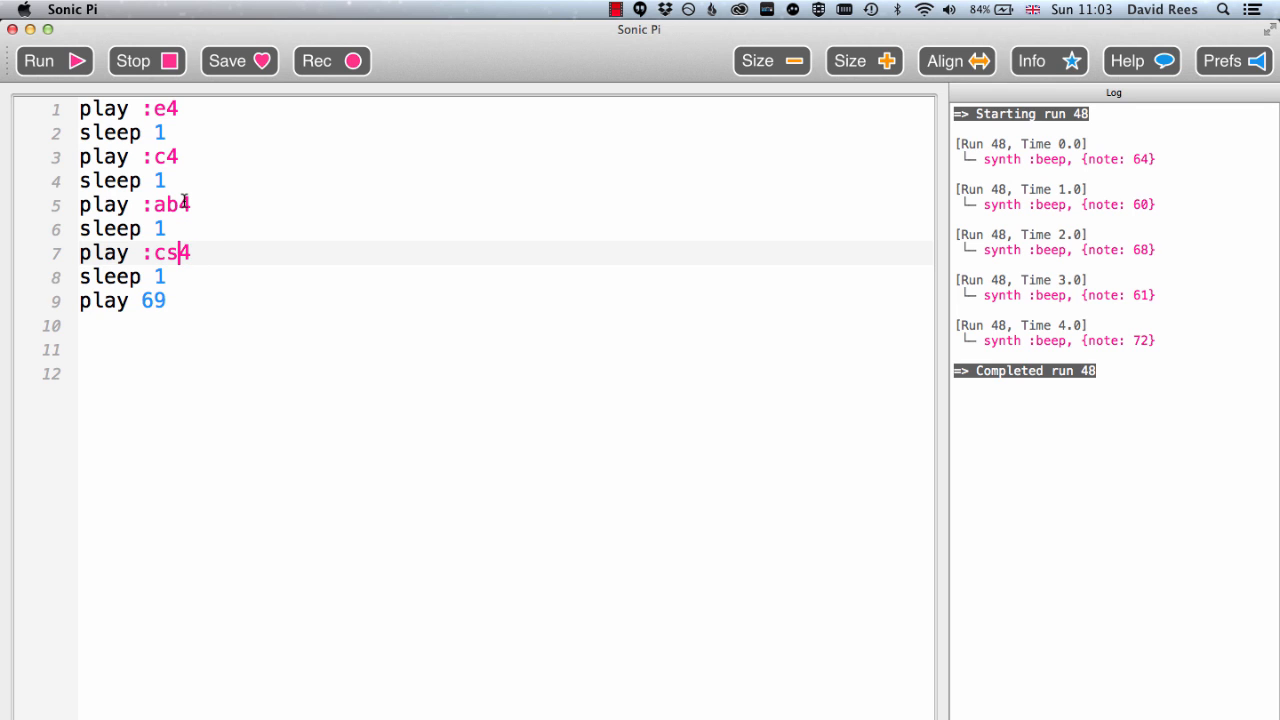
pyautogui.write('db')
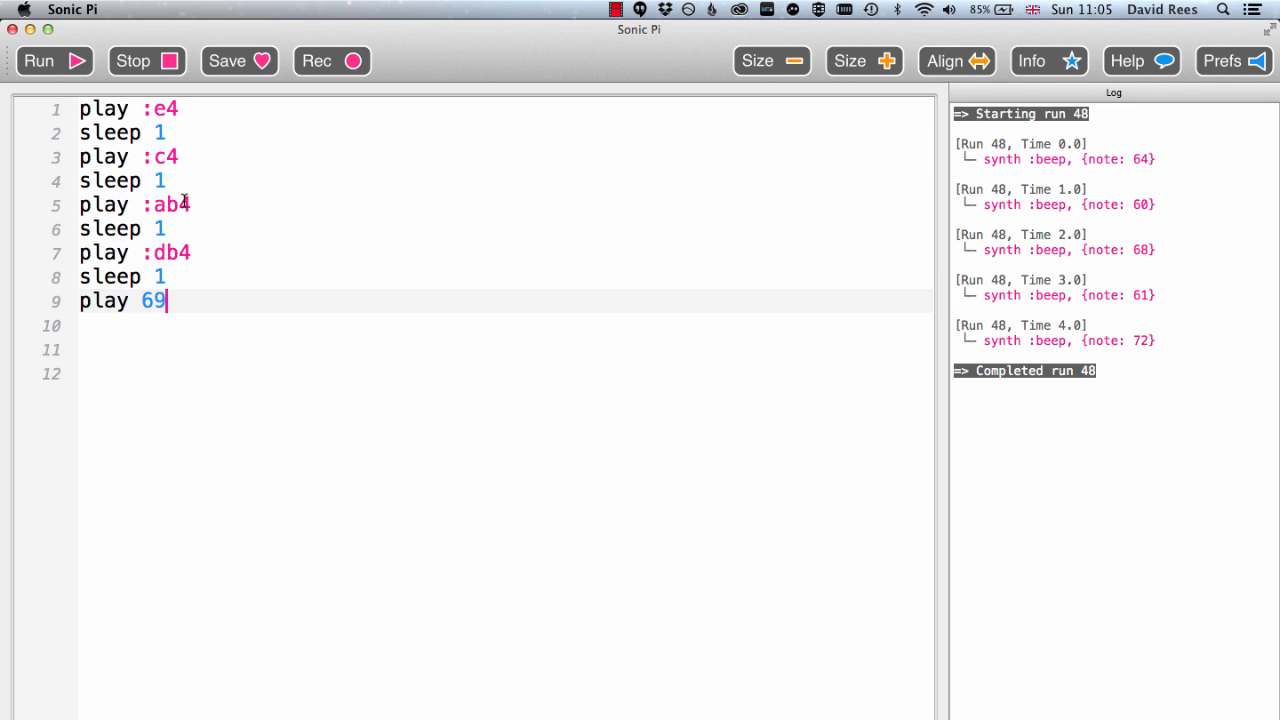
# Step: Replace the last line's 69 with the note name :a4
pyautogui.press('BackSpace')
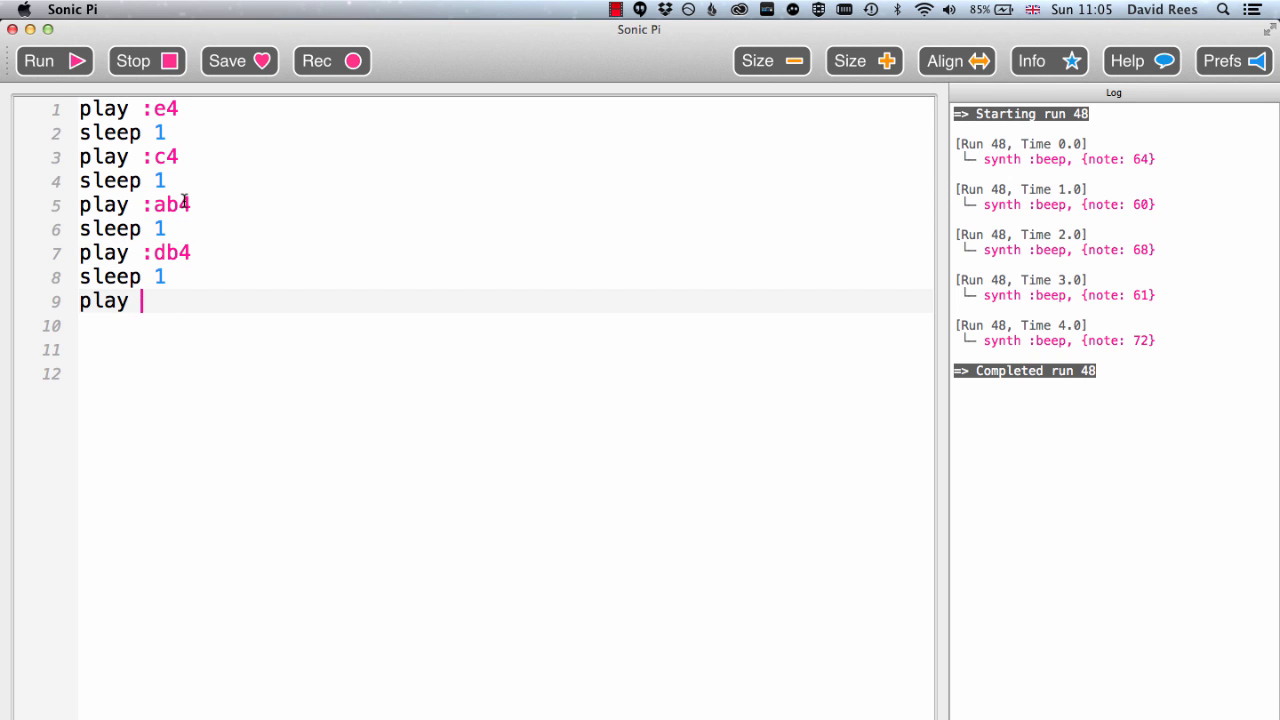
pyautogui.write(':')
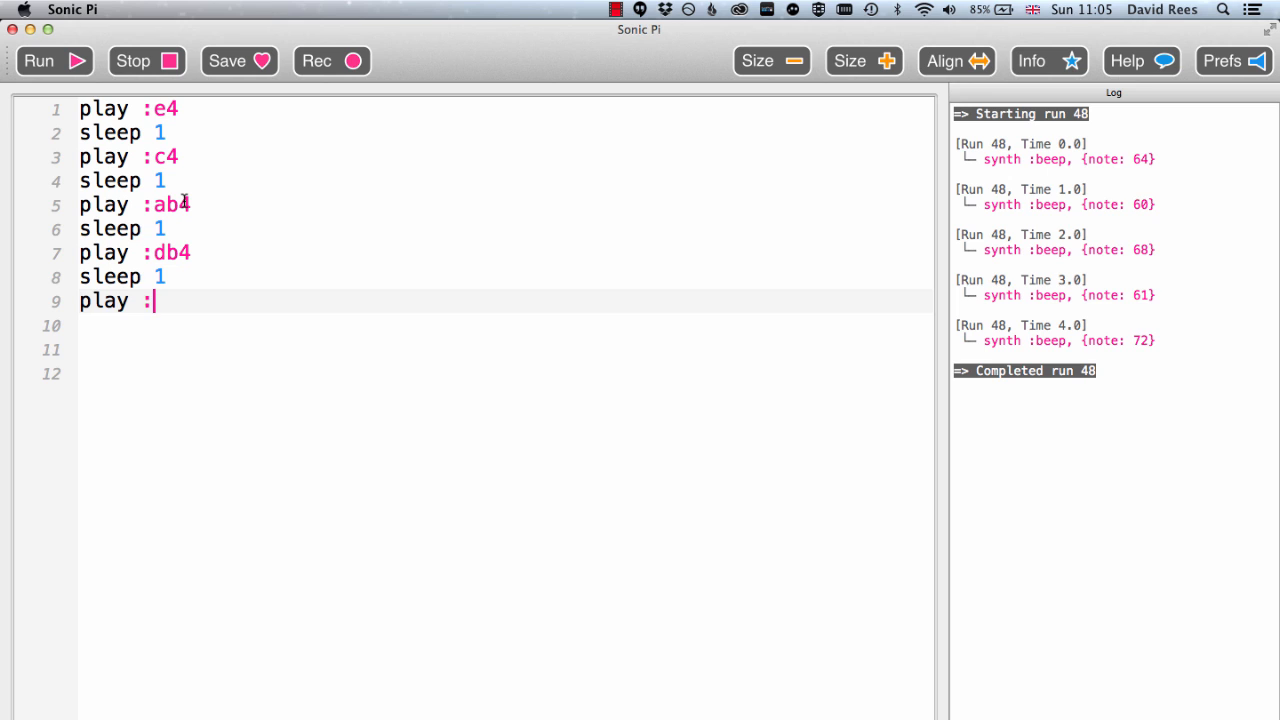
pyautogui.write('a4')
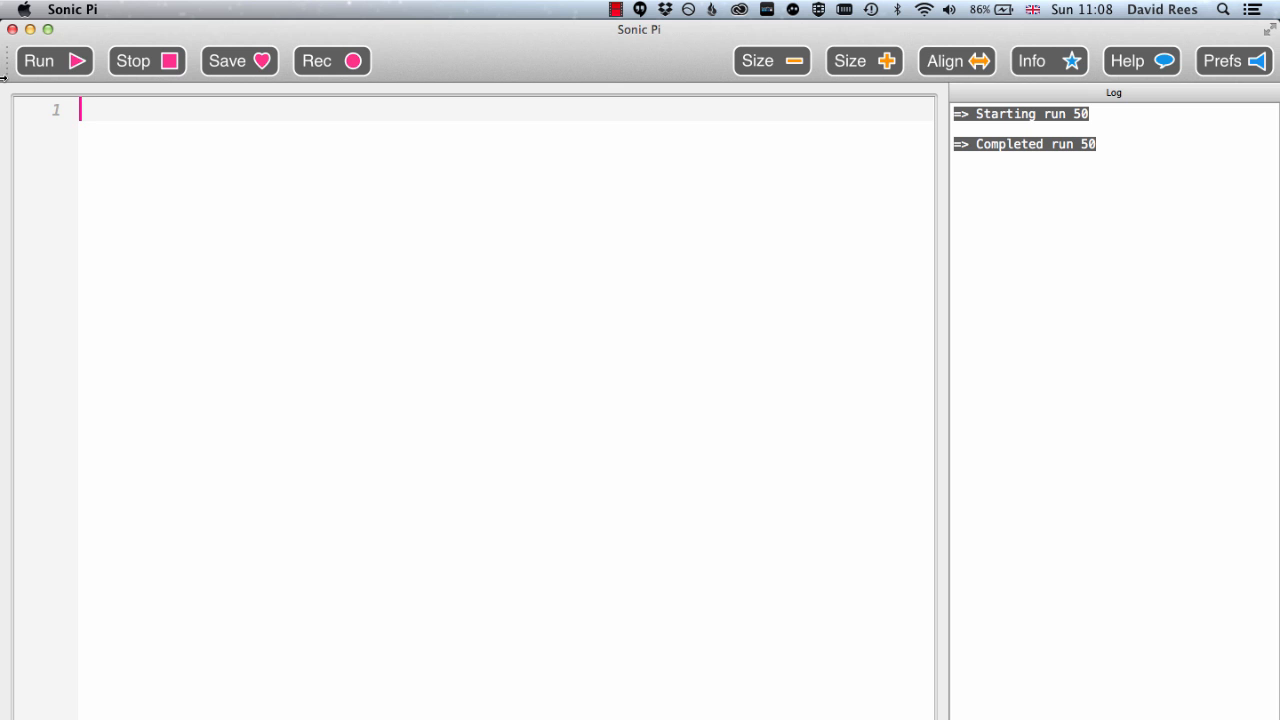
# Step: Write the Twinkle opening: play :c4, :c4, :g4, :g4 with sleep 1 between
pyautogui.write('play')
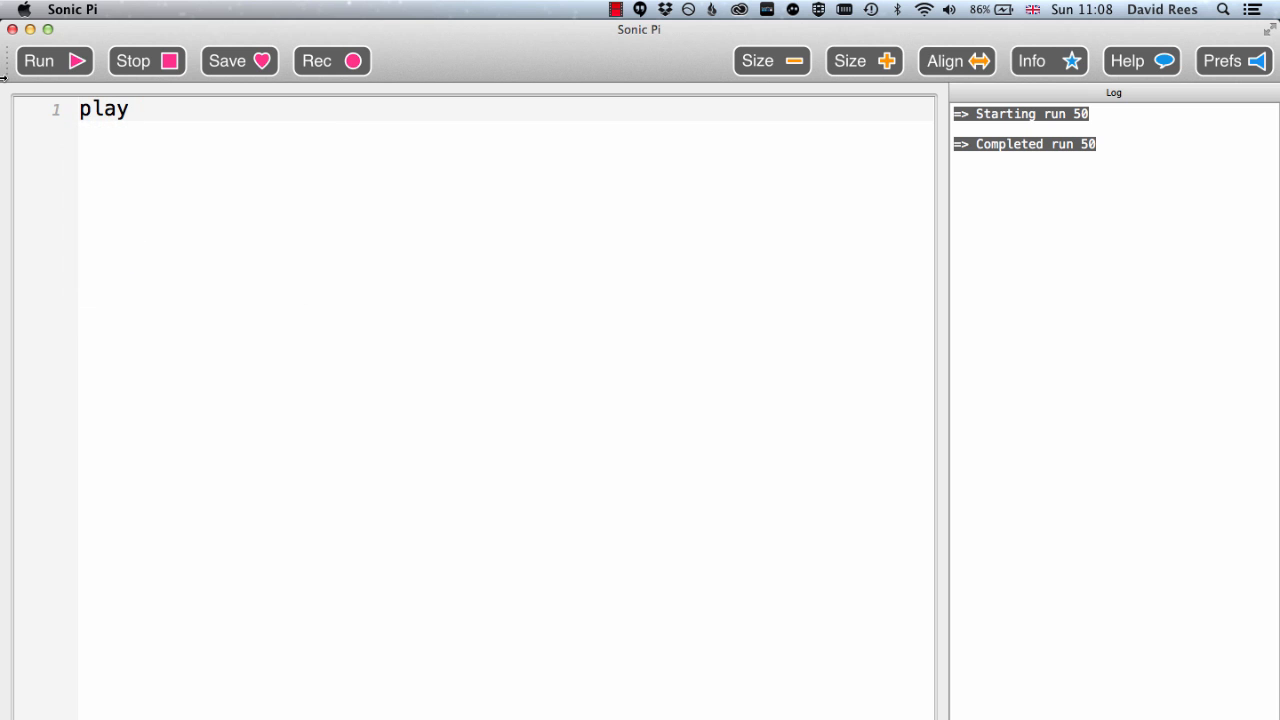
pyautogui.hscroll(-3)
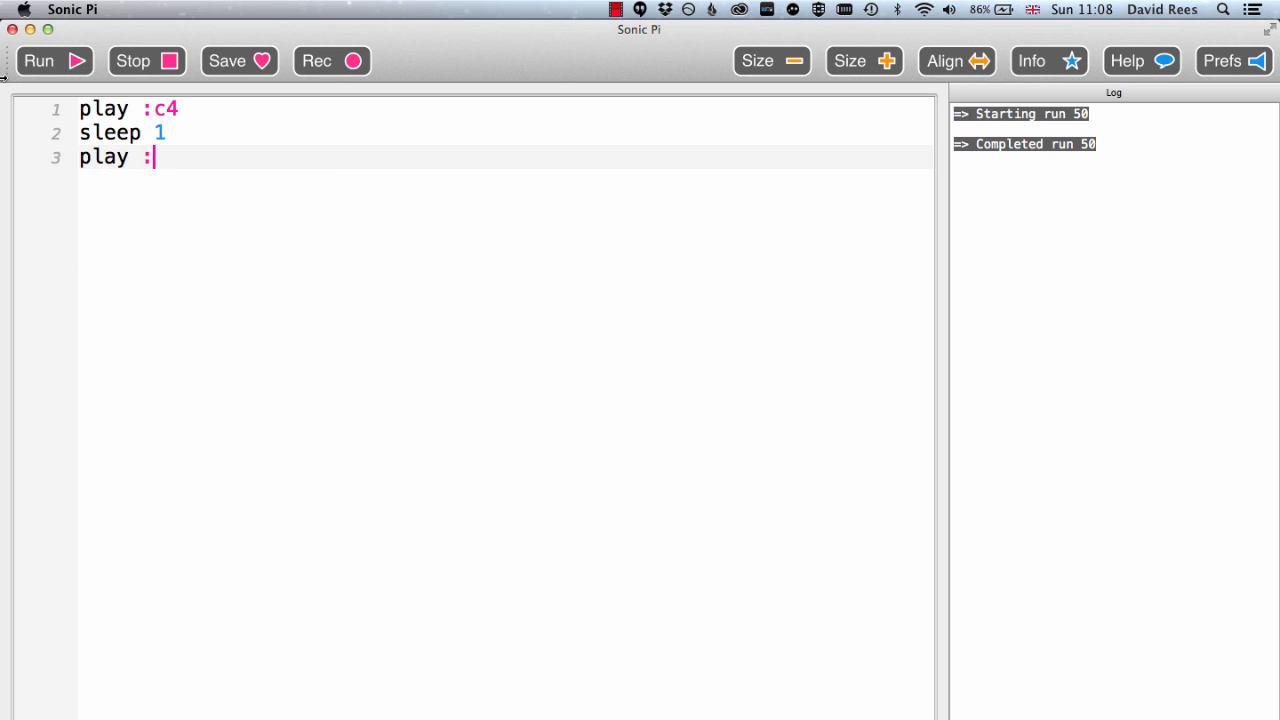
pyautogui.hscroll(-3)
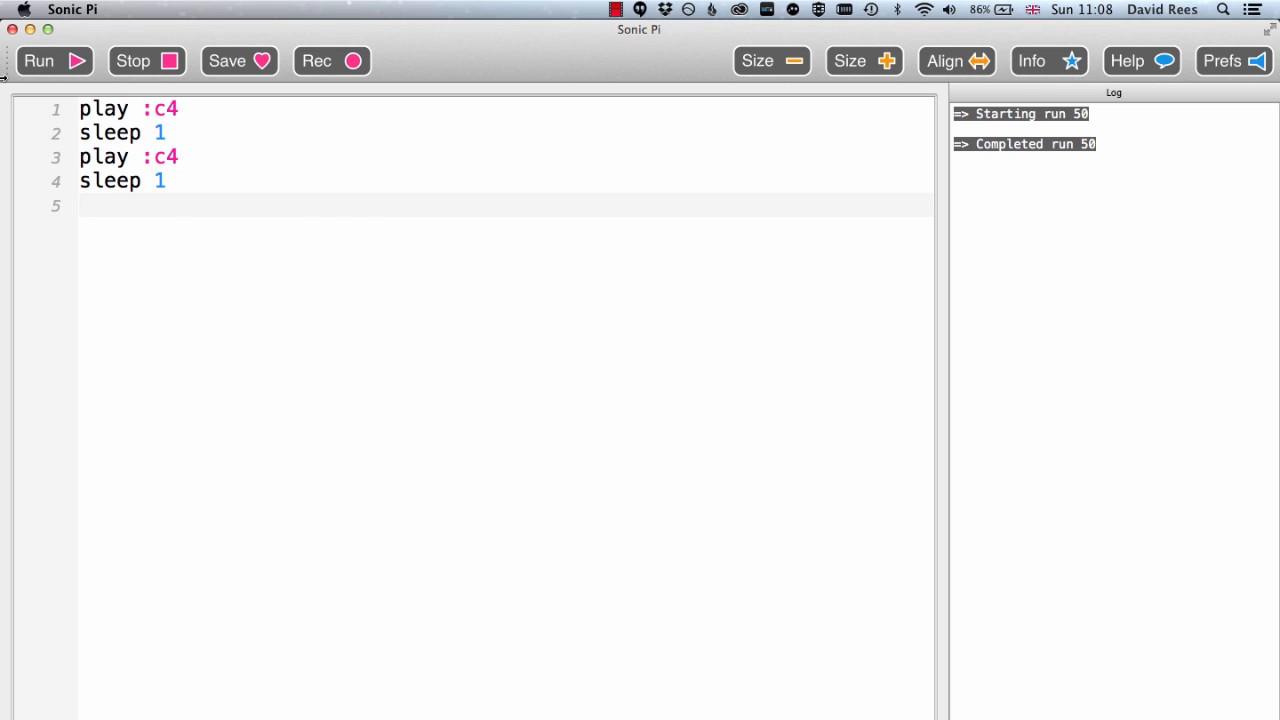
pyautogui.write('play :g')
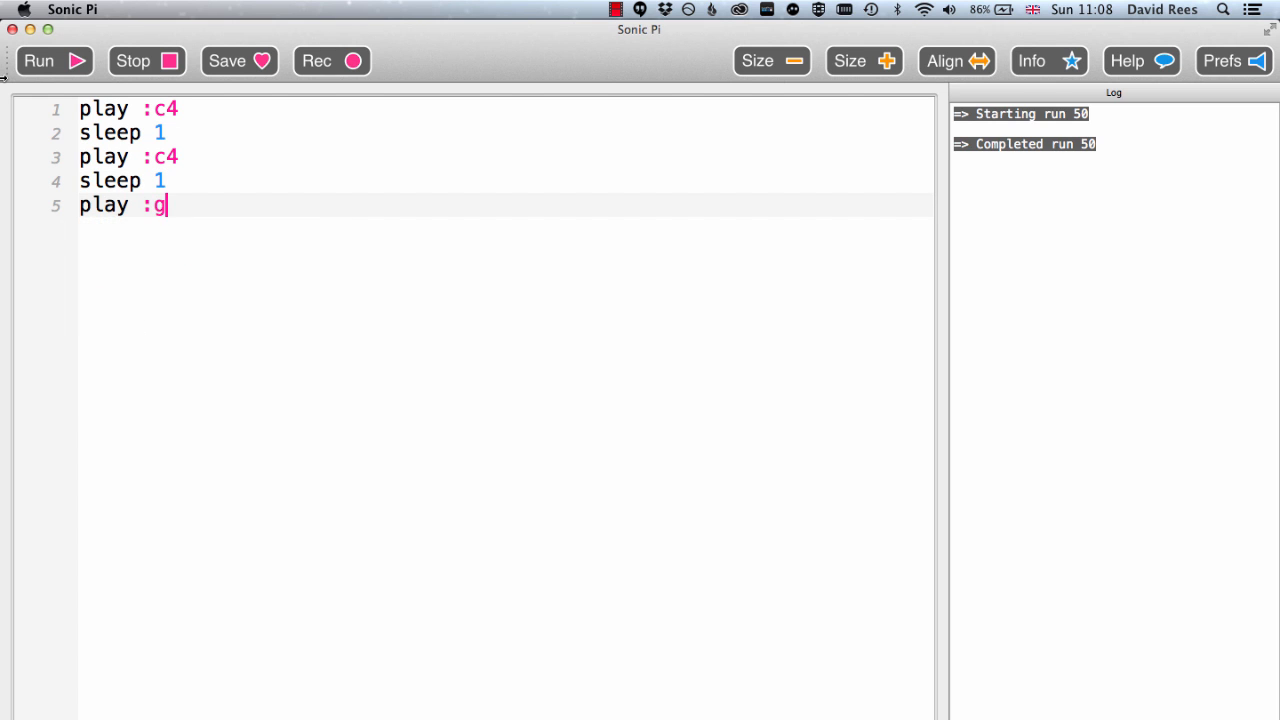
pyautogui.write('4')
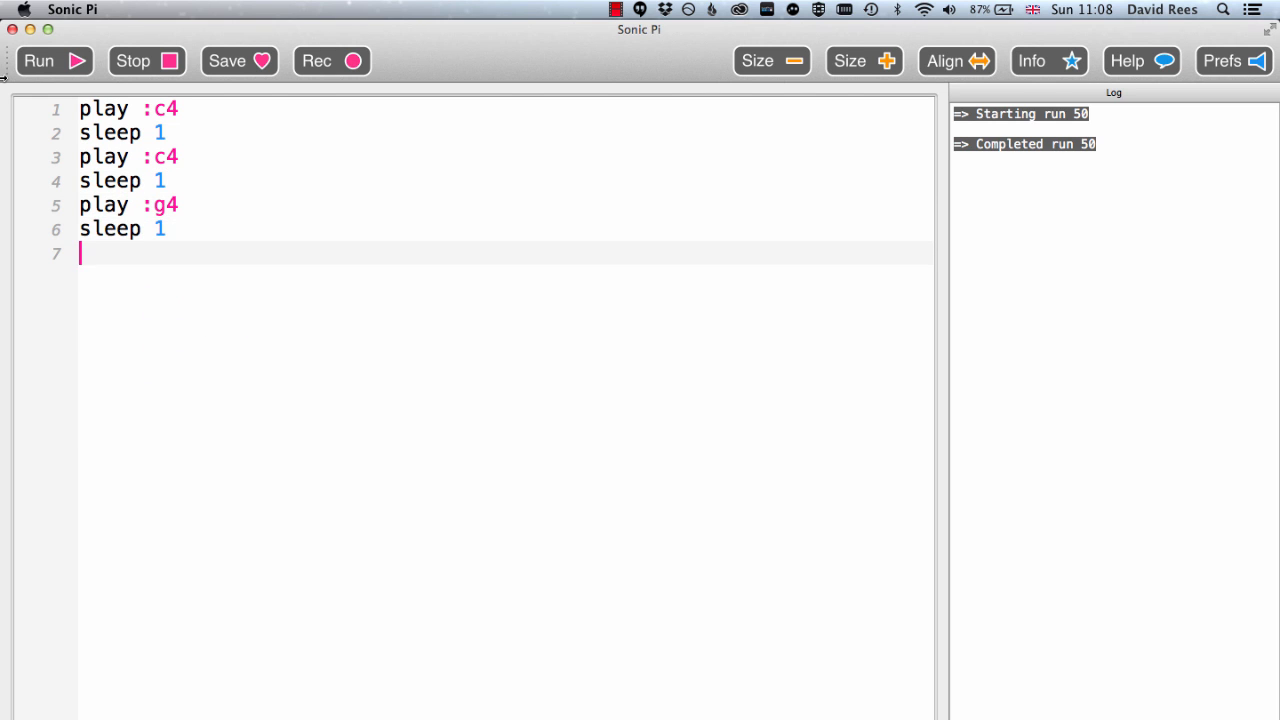
pyautogui.write('play')
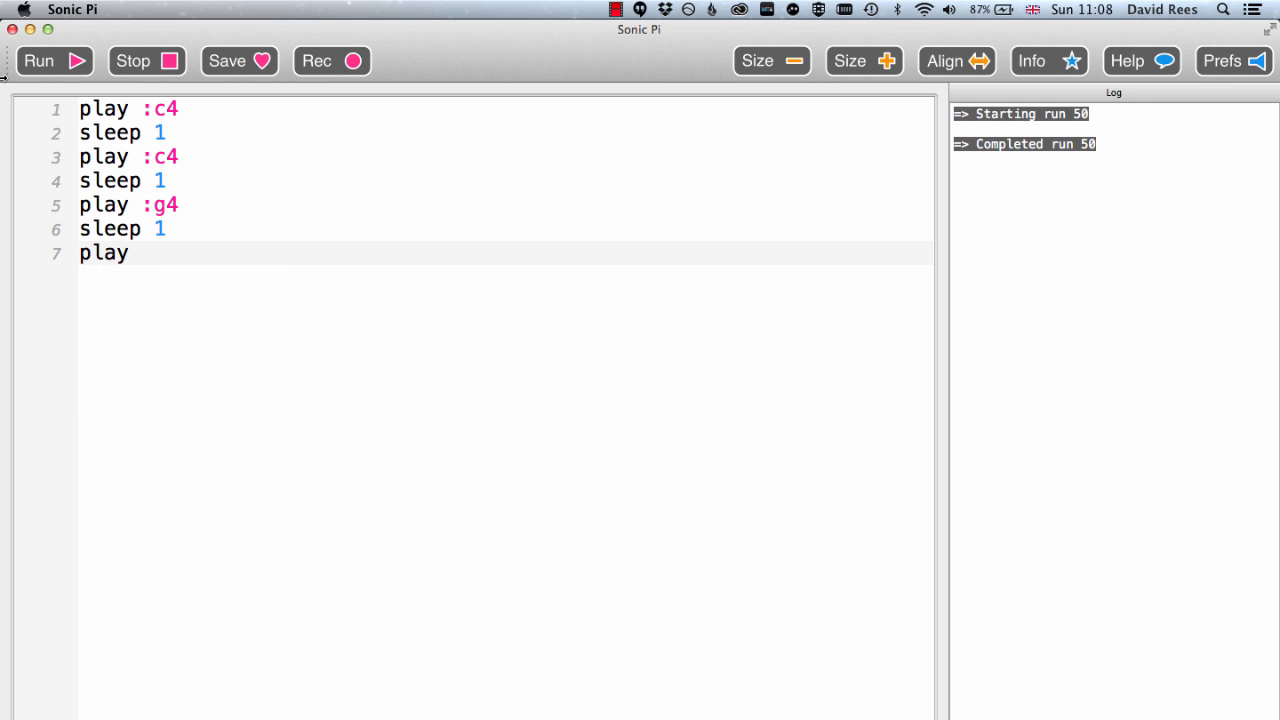
pyautogui.write(':g4')
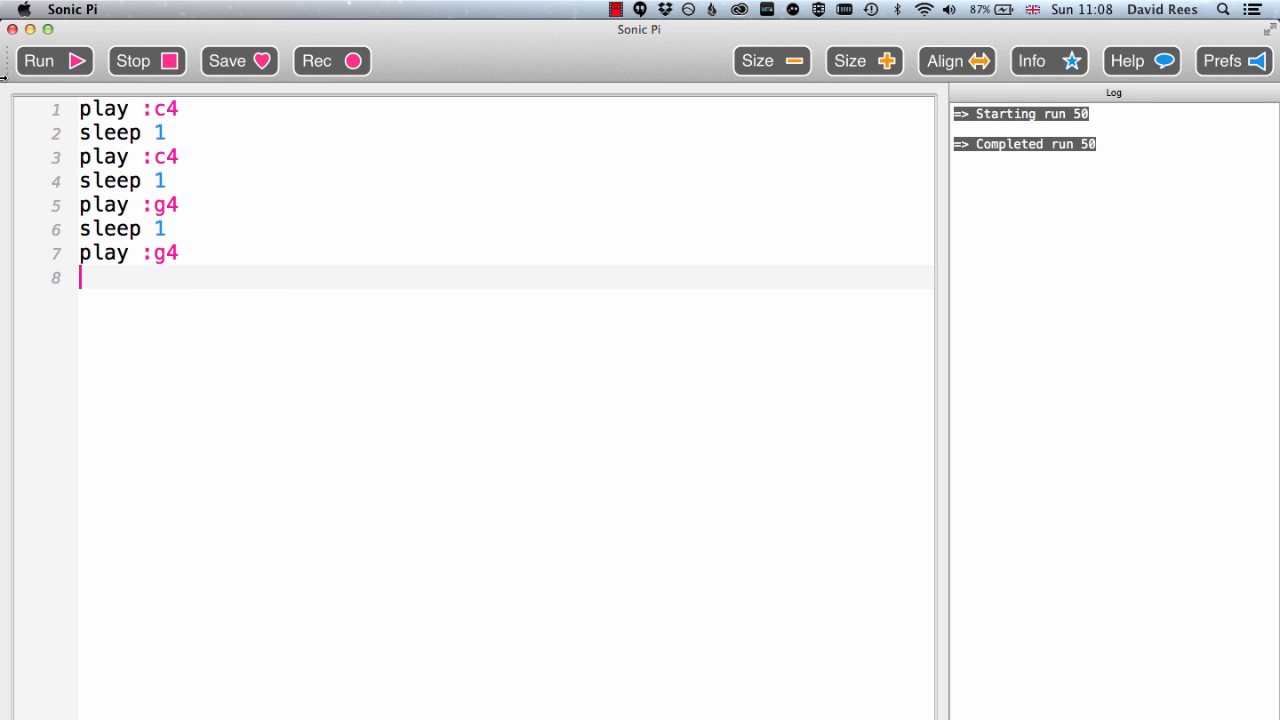
pyautogui.write('sleep 1')
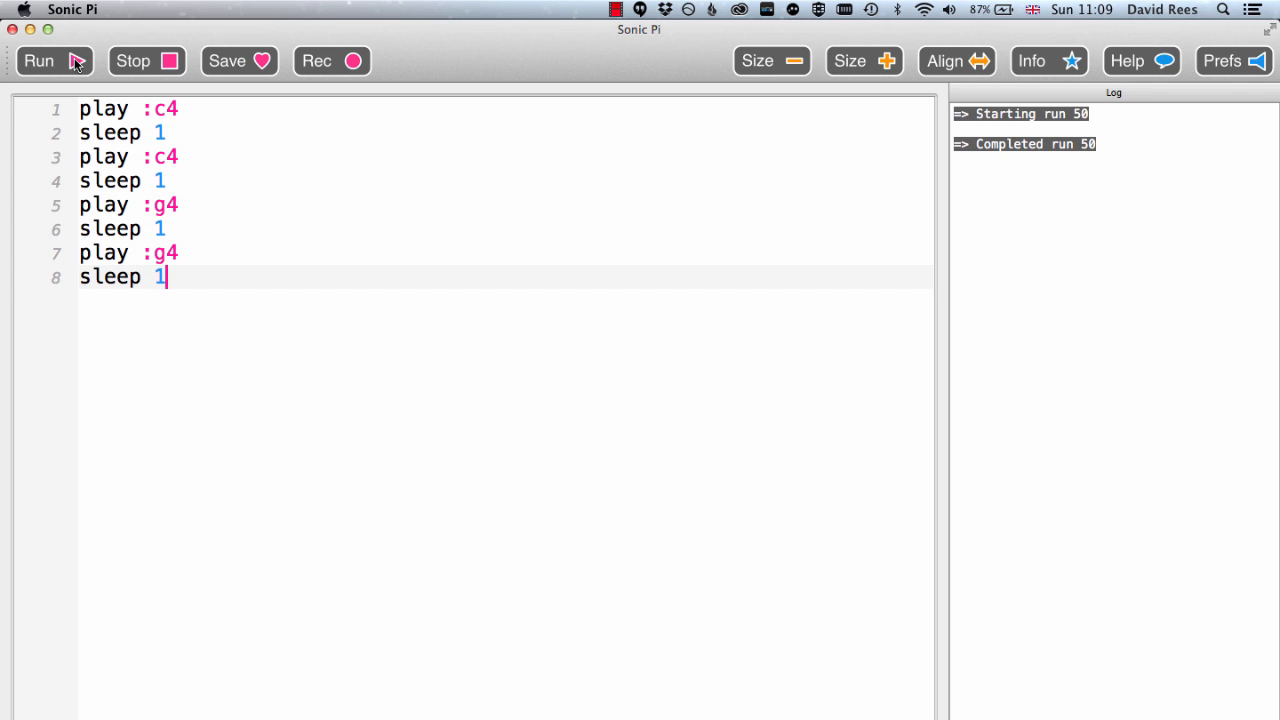
pyautogui.moveTo(70, 62)
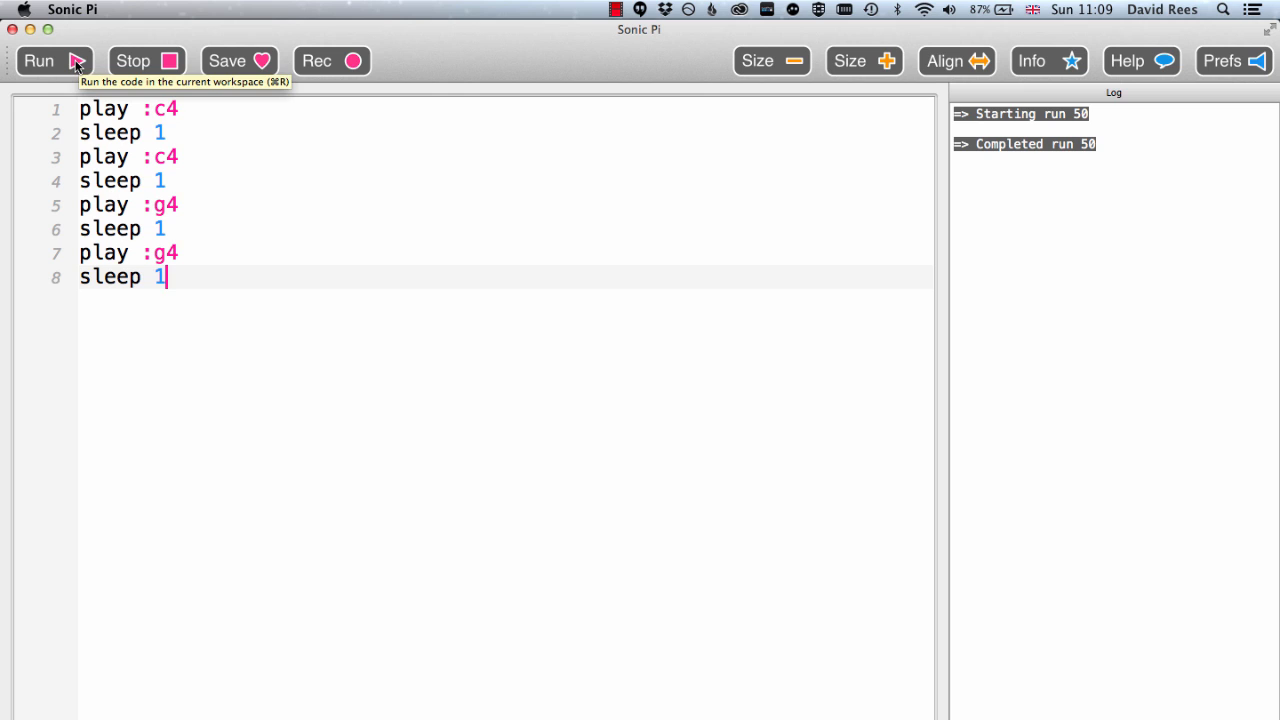
# Step: Run the buffer so the log shows run 51 playing note 60
pyautogui.click(44, 62)
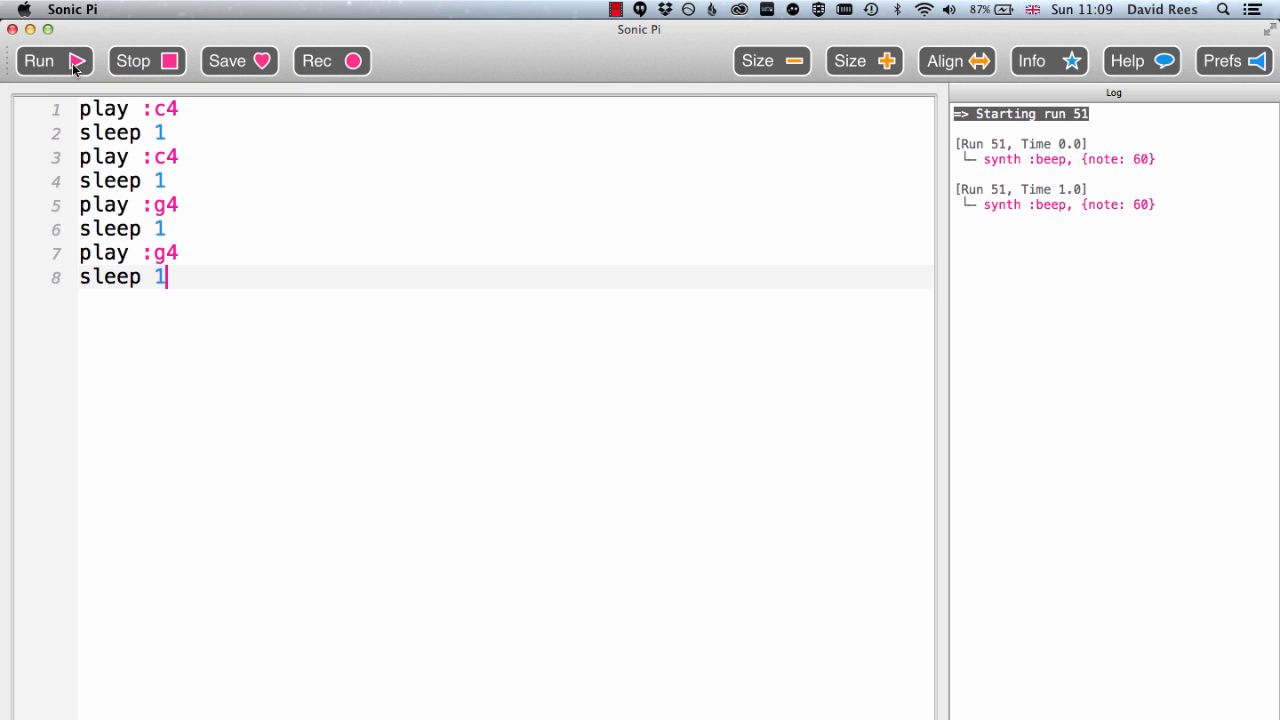